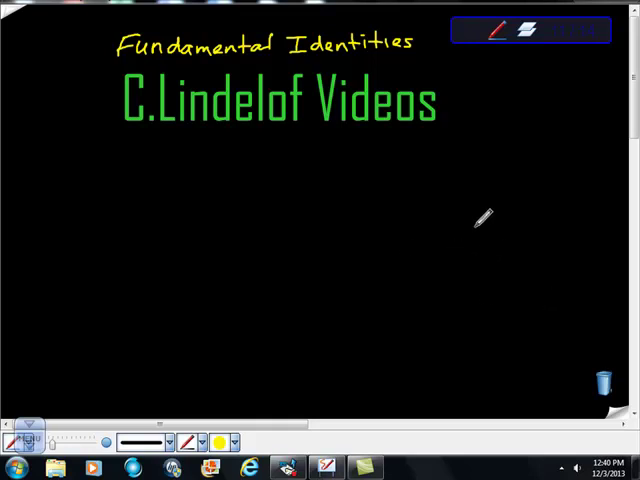
mouse_move(496, 236)
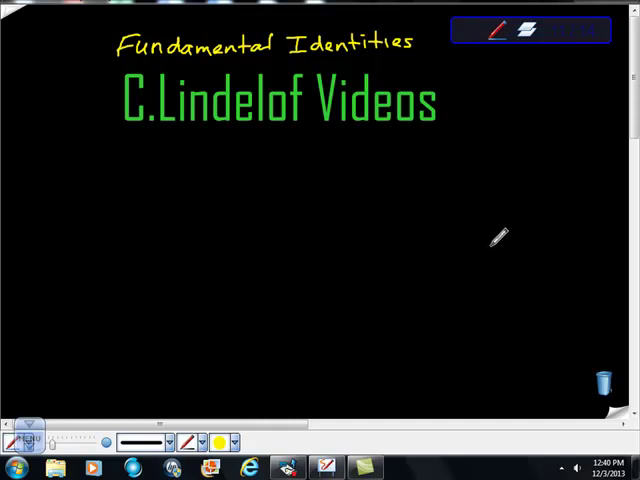
mouse_move(484, 238)
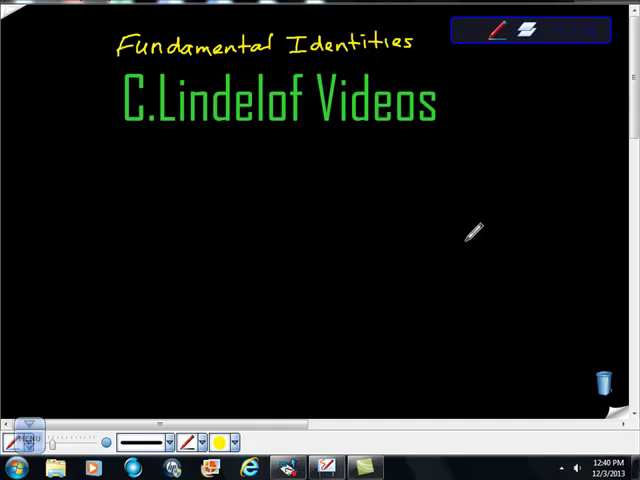
mouse_move(76, 160)
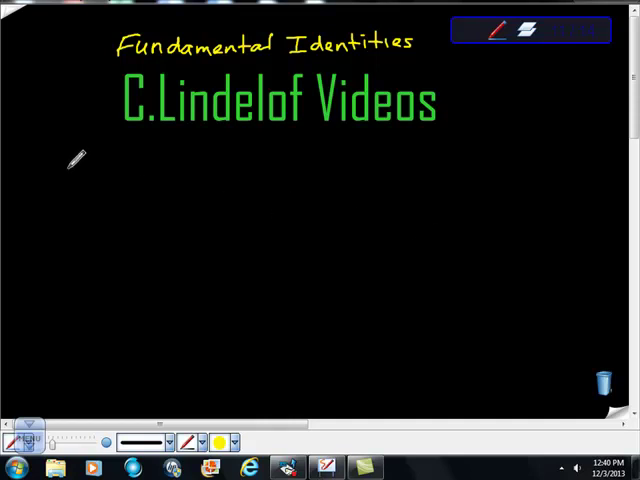
- Write 'Quotient ids.' with tan θ = sin θ/cos θ and cot θ = cos θ/sin θ, braced together
text(Quotient ids.)
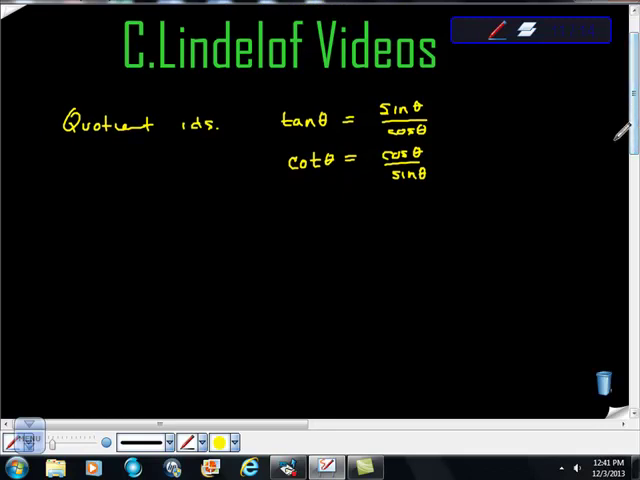
drag(448, 116, 444, 164)
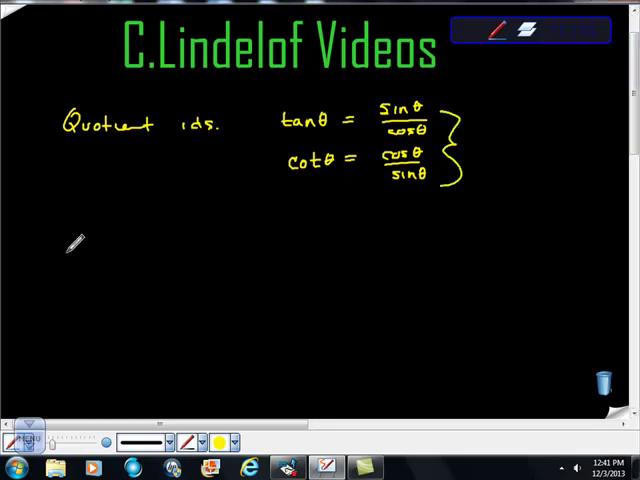
- Write 'reciprocal ids.' with csc θ = 1/sin θ, sec θ = 1/cos θ and cot θ = 1/tan θ
text(rec)
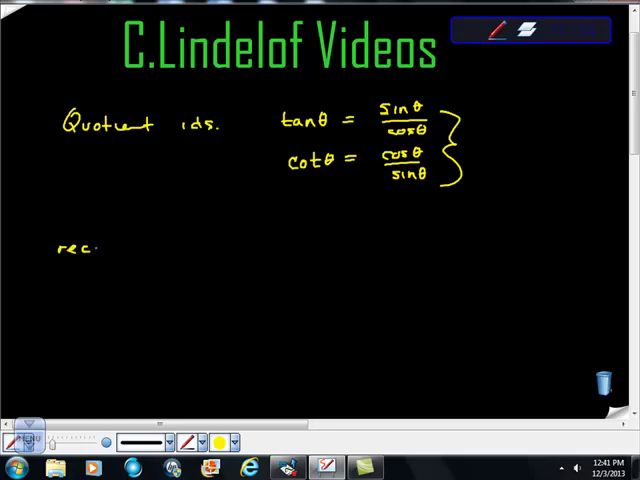
text(ipro)
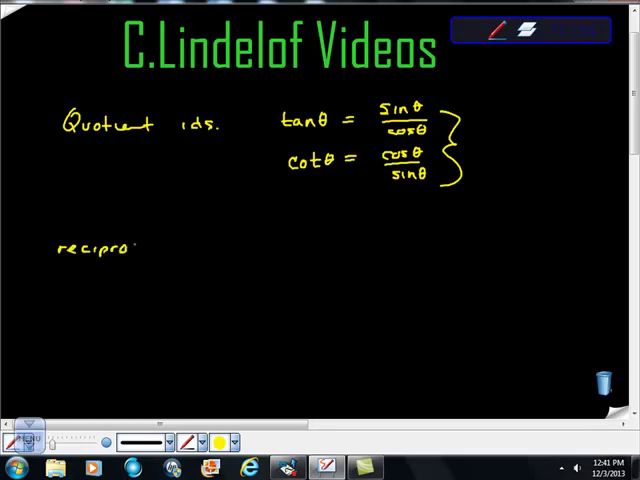
text(cal ids.)
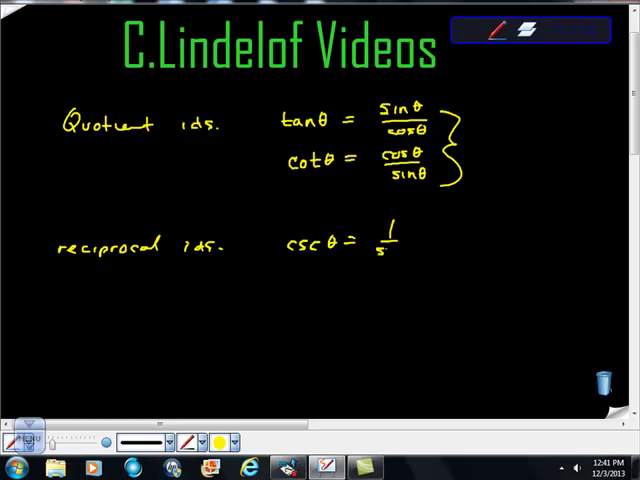
text(sinθ)
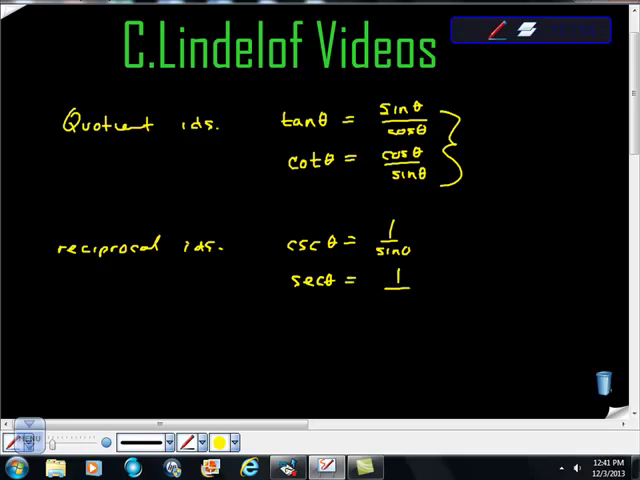
text(cosθ)
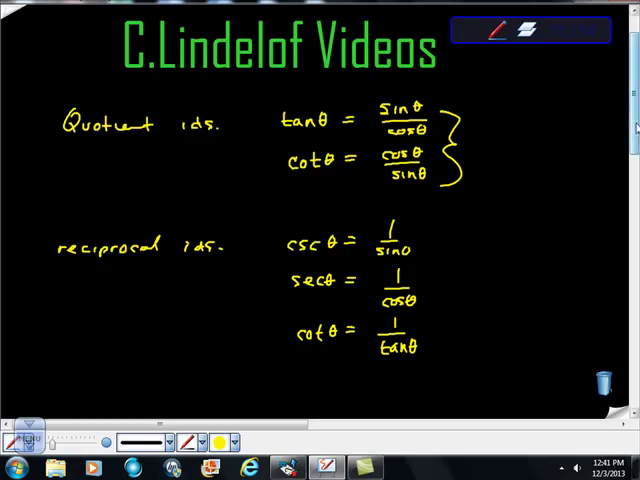
- Write 'Pythagorean ids.', sin²θ + cos²θ = 1 and the note 'Algebra' lower on the page
scroll(down, 3)
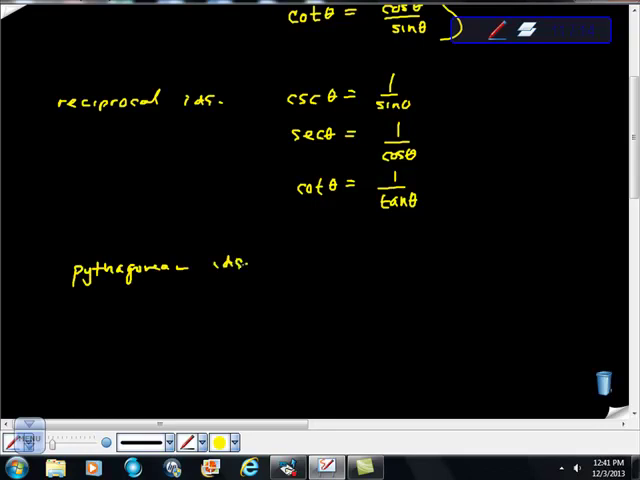
mouse_move(252, 300)
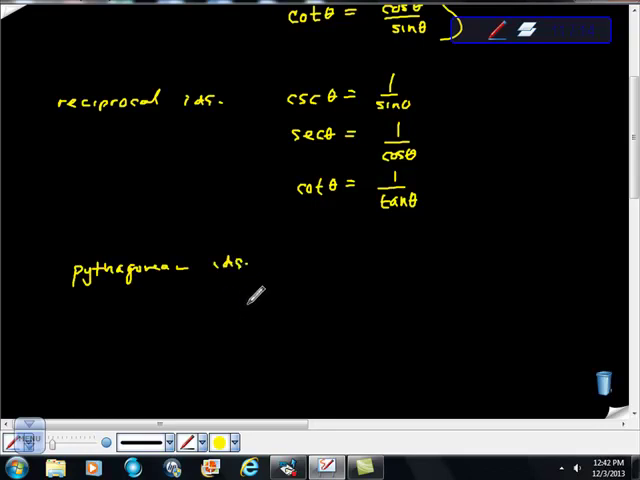
text(sin²θ + cos)
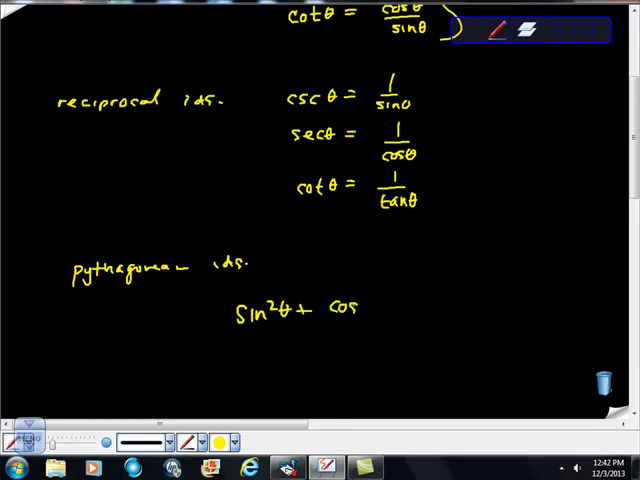
text(²θ = 1)
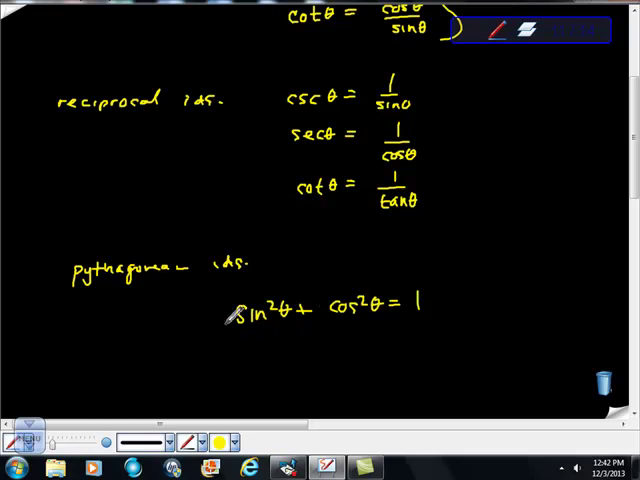
mouse_move(430, 276)
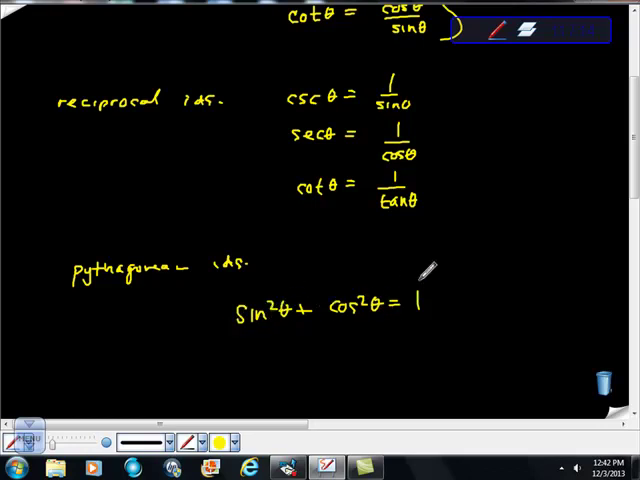
text(Als)
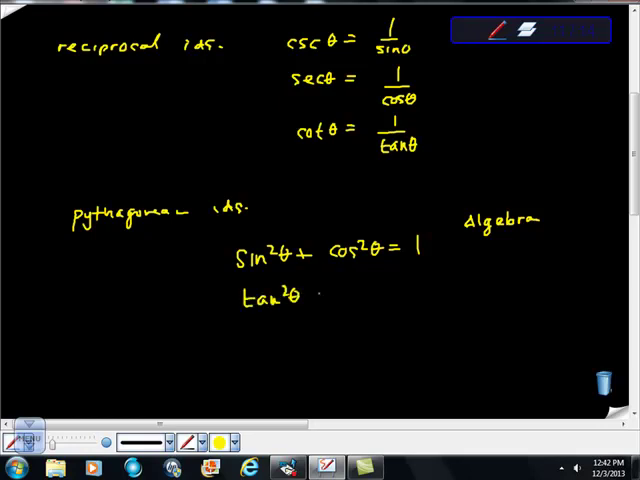
- Add the remaining Pythagorean identities tan²θ + 1 = sec²θ and cot²θ + 1 = csc²θ
text(+1)
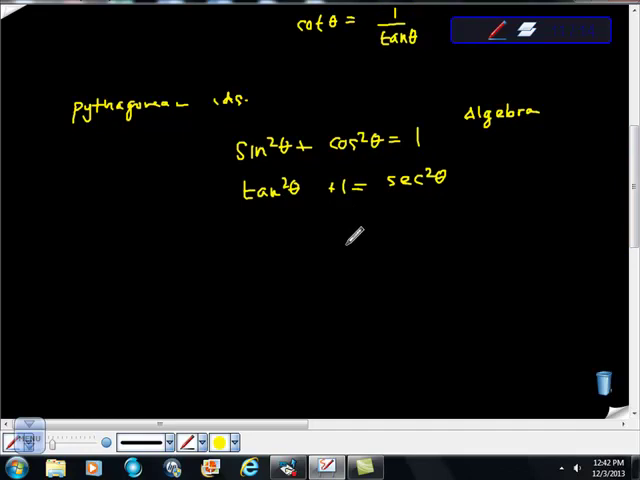
text(Co)
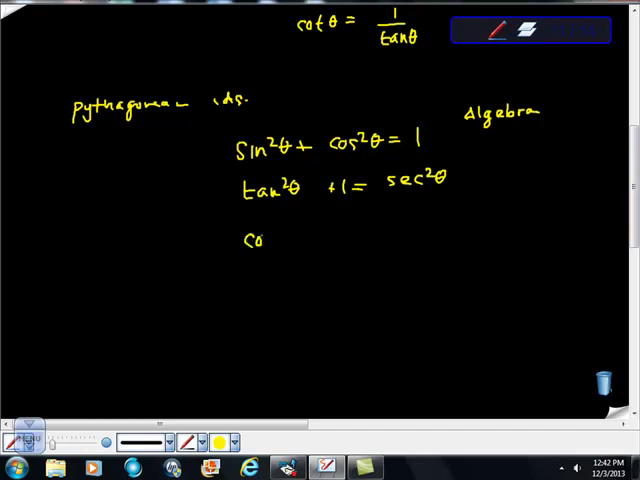
text(cot²θ +1 = csc)
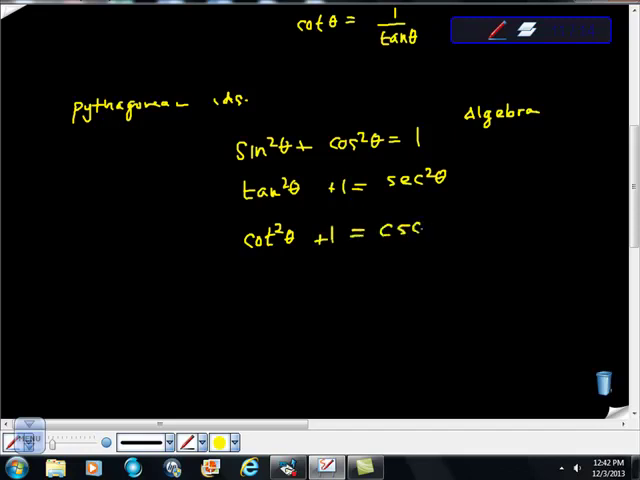
text(²θ)
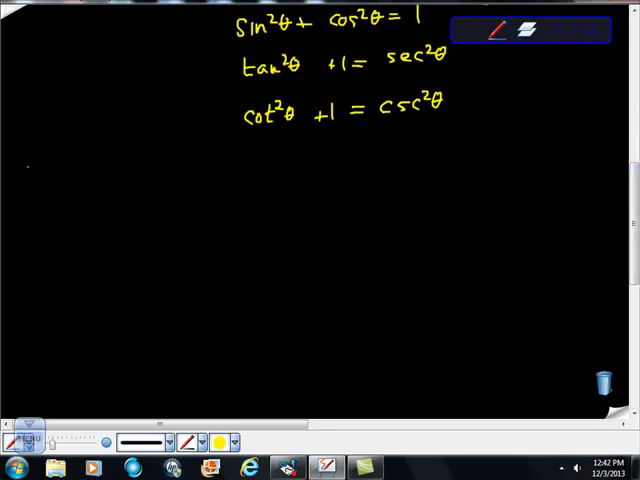
- Draw a divider line, then write 'even odd' with sin(-θ) = -sin(θ) and cos(-θ) = cos θ
drag(20, 160, 556, 160)
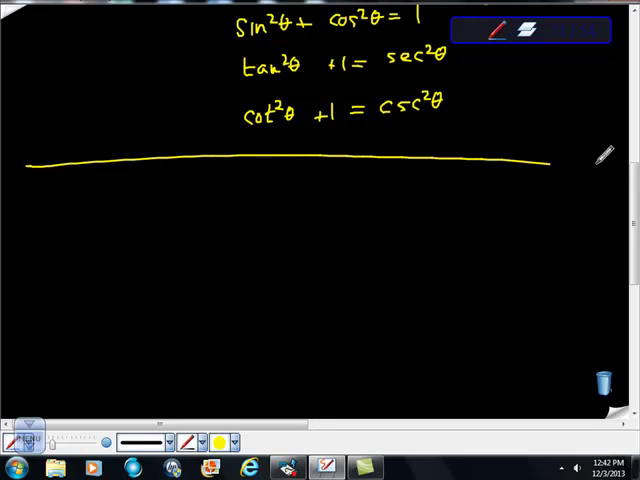
mouse_move(72, 204)
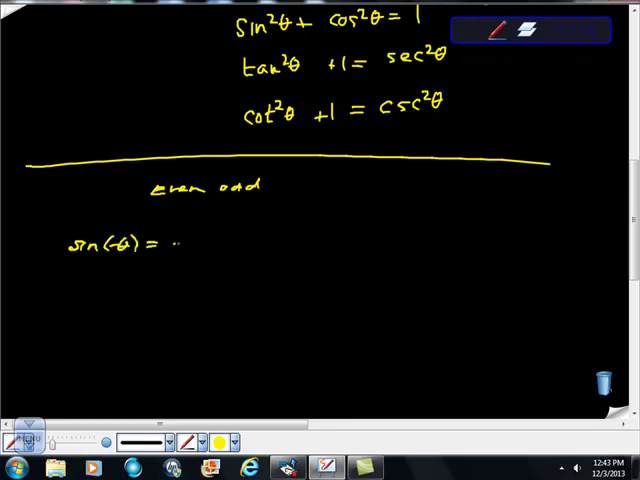
text(-sin(θ) , cos)
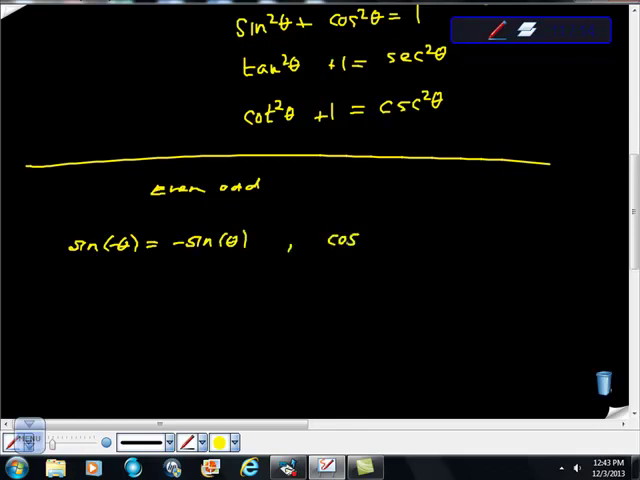
text(θ)-)
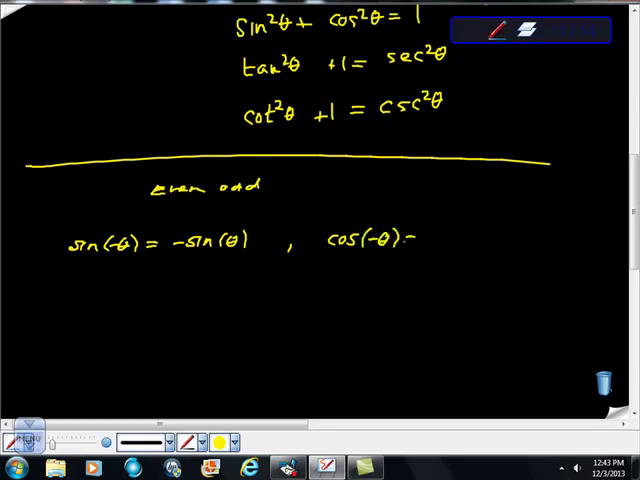
text(= cos θ)
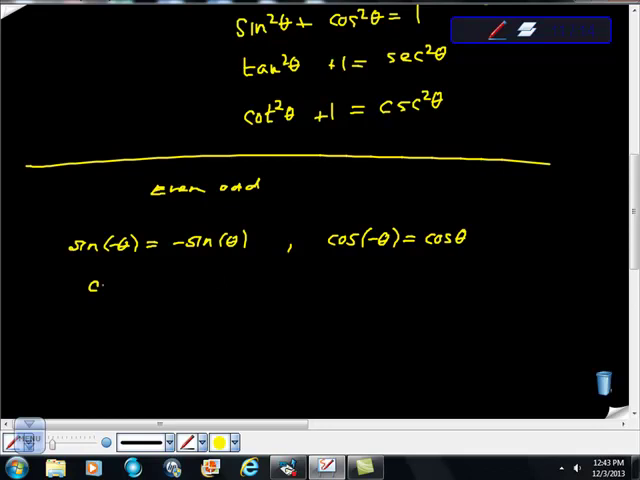
- Begin the tangent identity tan(-θ) = -t beside the sine and cosine ones
text(ot)
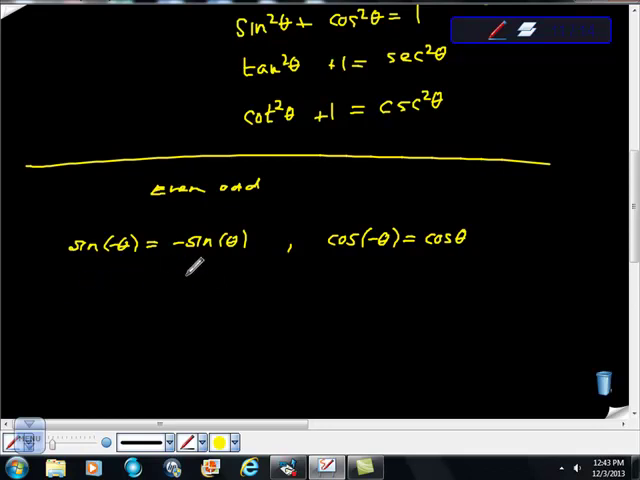
text(ta)
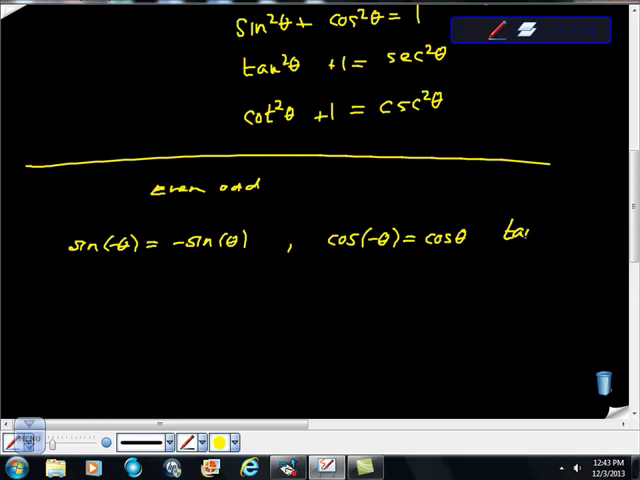
text(tan(-θ) =)
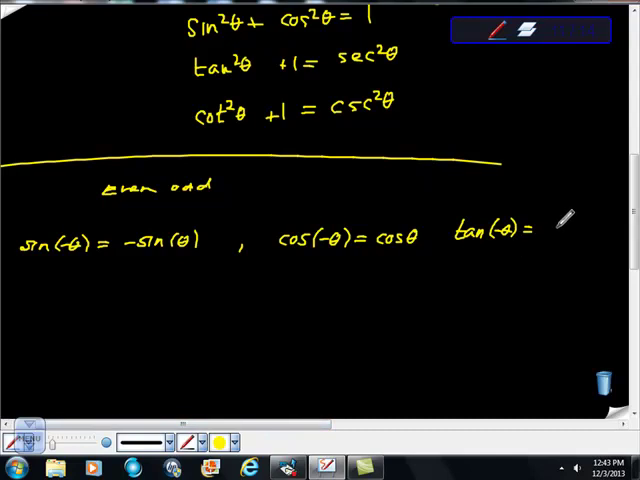
text(-tanθ)
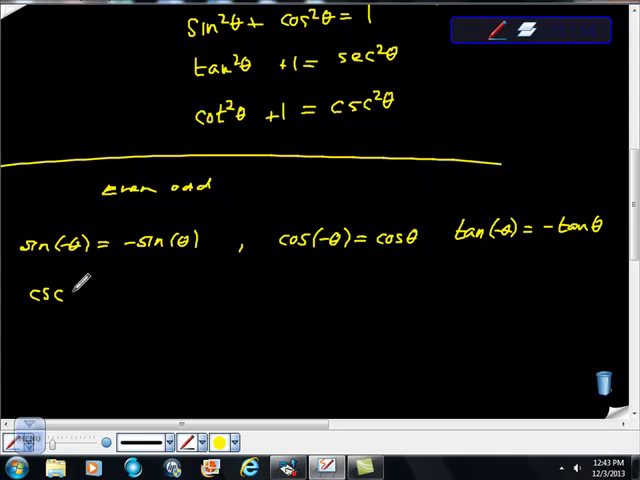
- Finish tan(-θ) = -tan θ and write csc(-θ) = -csc(θ) and sec(-θ) = sec θ
text((-θ) =)
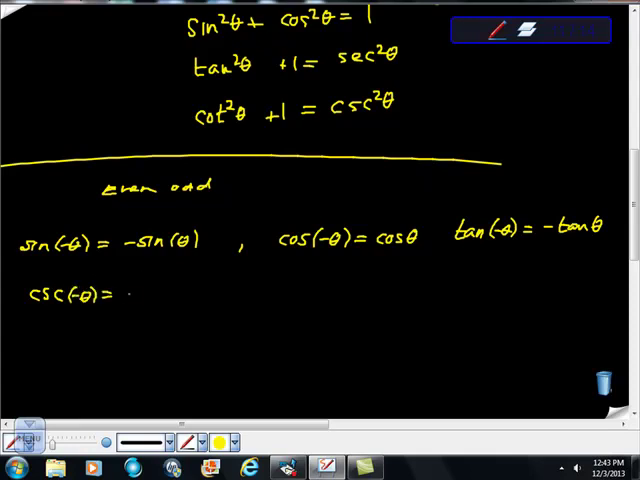
text(-csc(θ) ,)
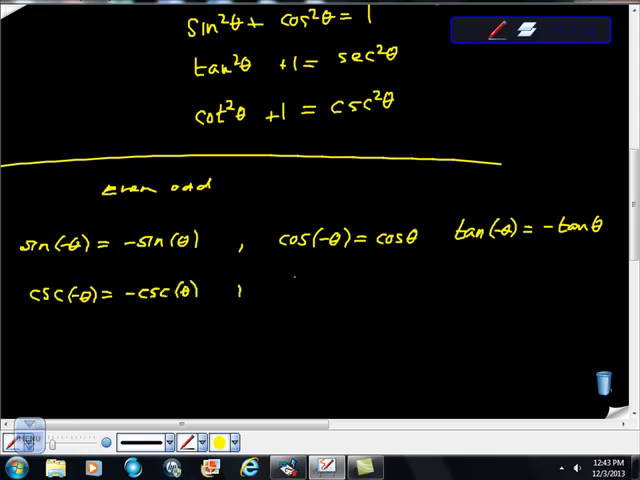
text(sec)
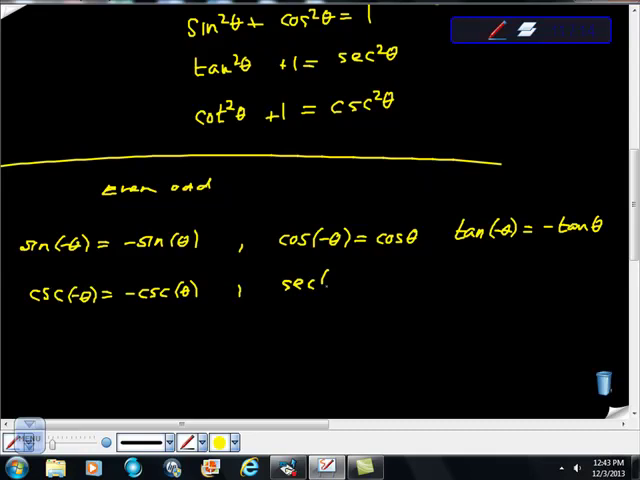
text((-θ)=)
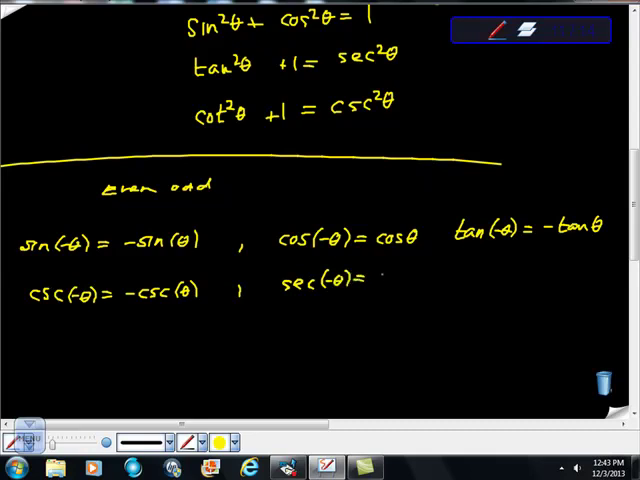
text(secθ)
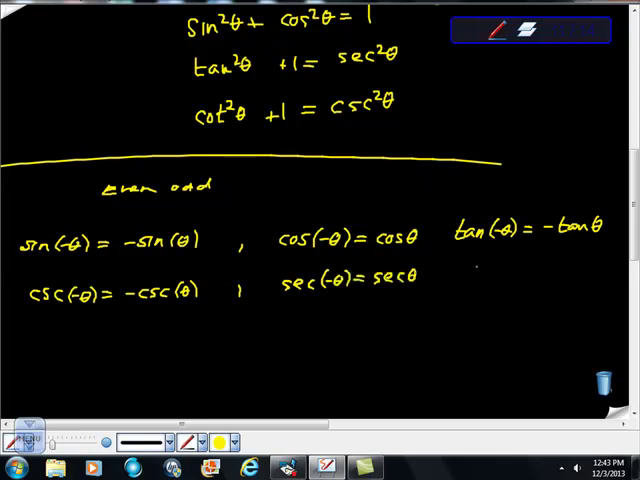
- Write the final even-odd identity cot(-θ) = -cot θ
text(col)
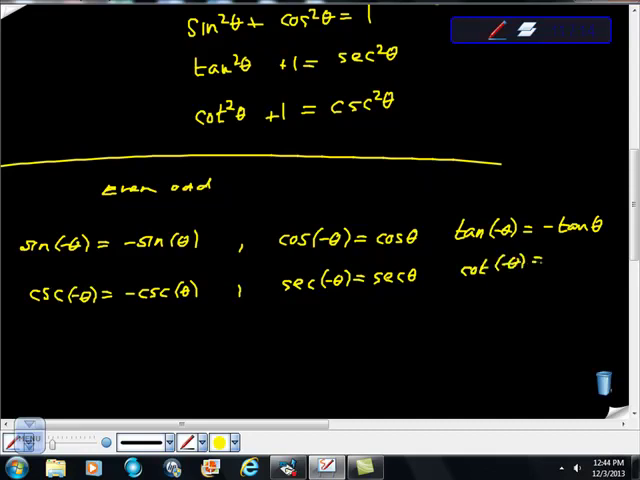
text(-co!)
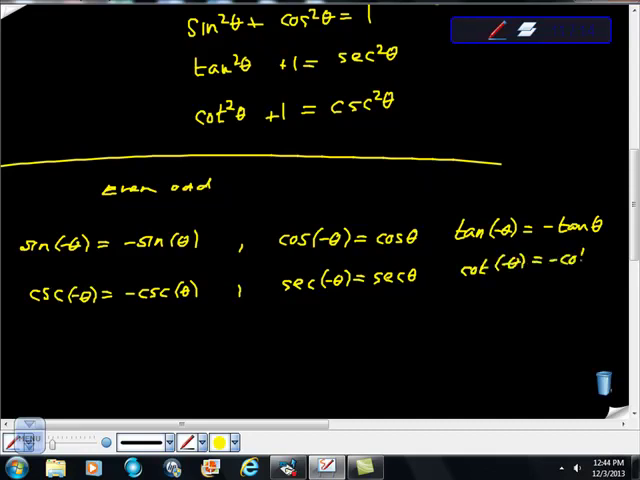
text(tθ)
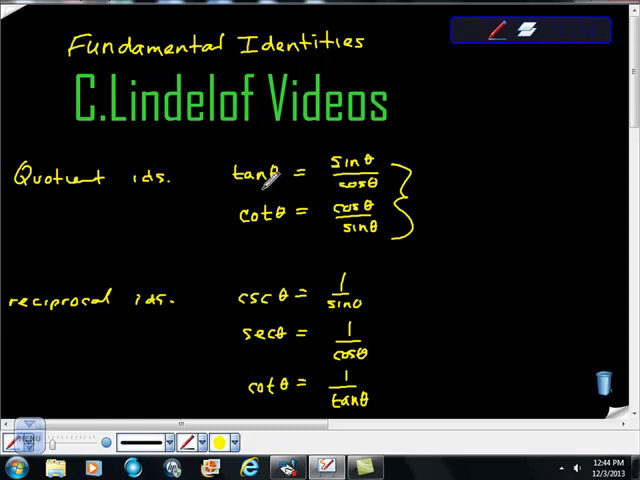
mouse_move(304, 276)
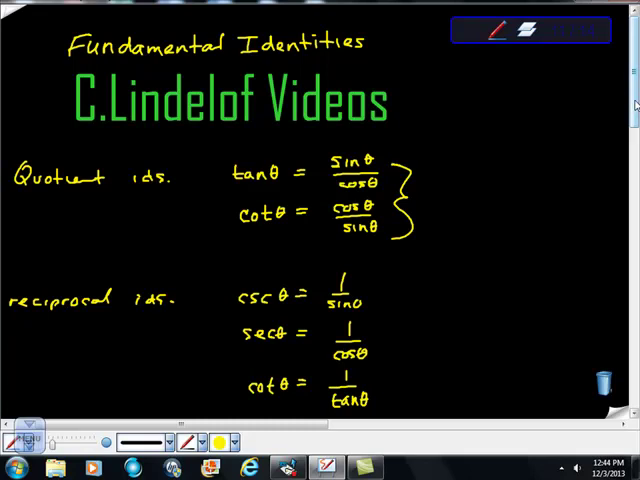
scroll(down, 3)
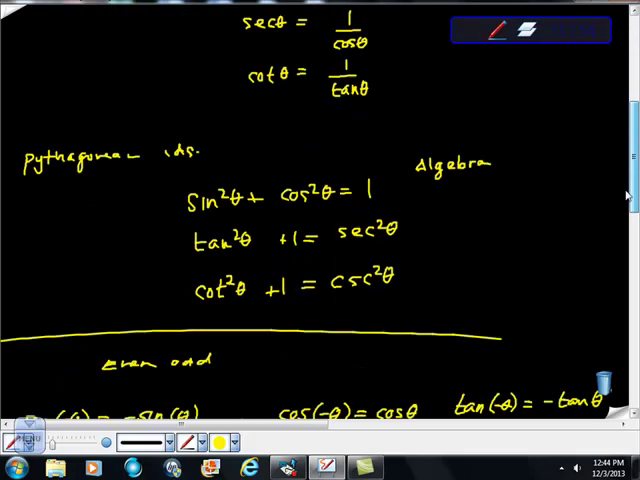
scroll(down, 3)
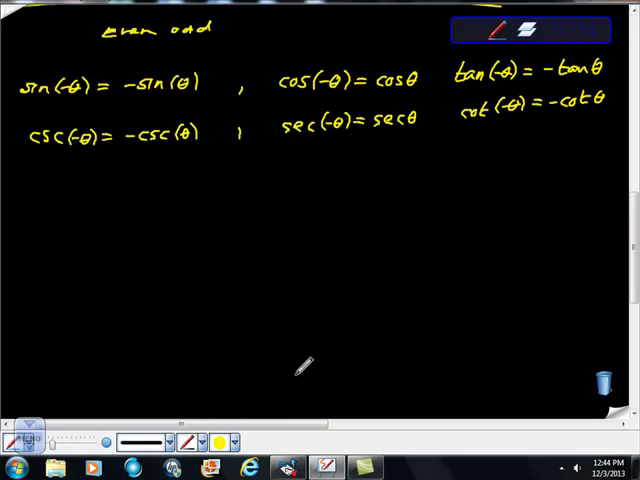